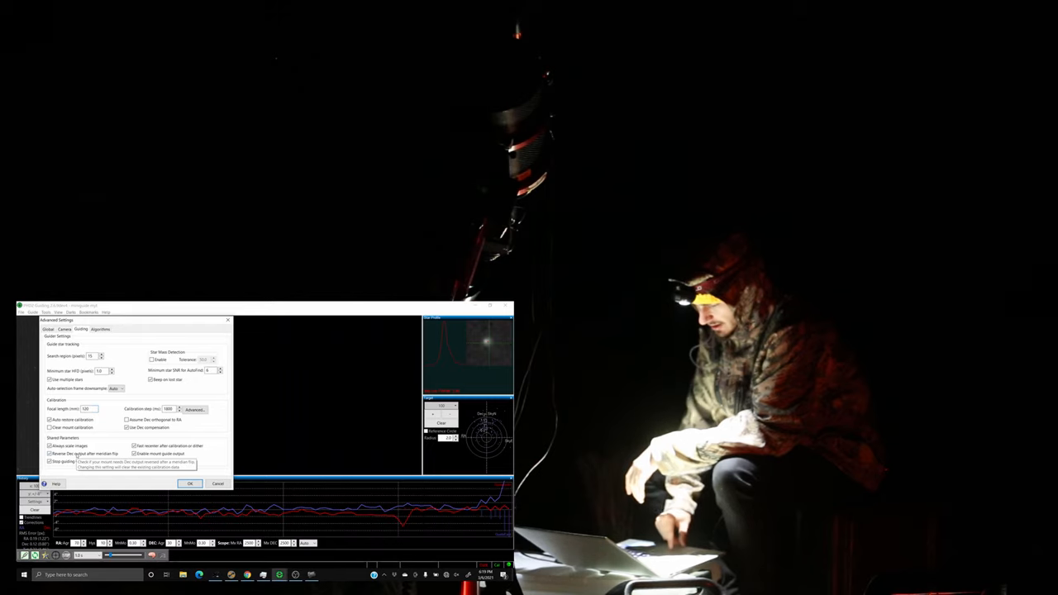
Dismiss PHD2's Advanced Settings dialog with OK to return to the guiding view
{"action": "left_click", "coordinate": [188, 483]}
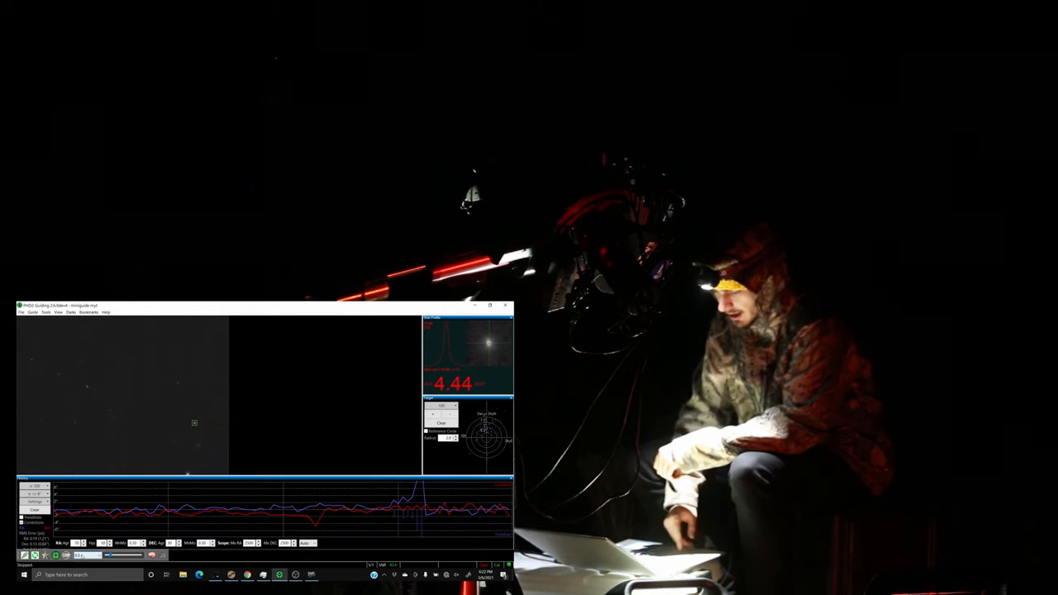
Choose a different guide exposure length from PHD2's exposure list
{"action": "left_click", "coordinate": [86, 554]}
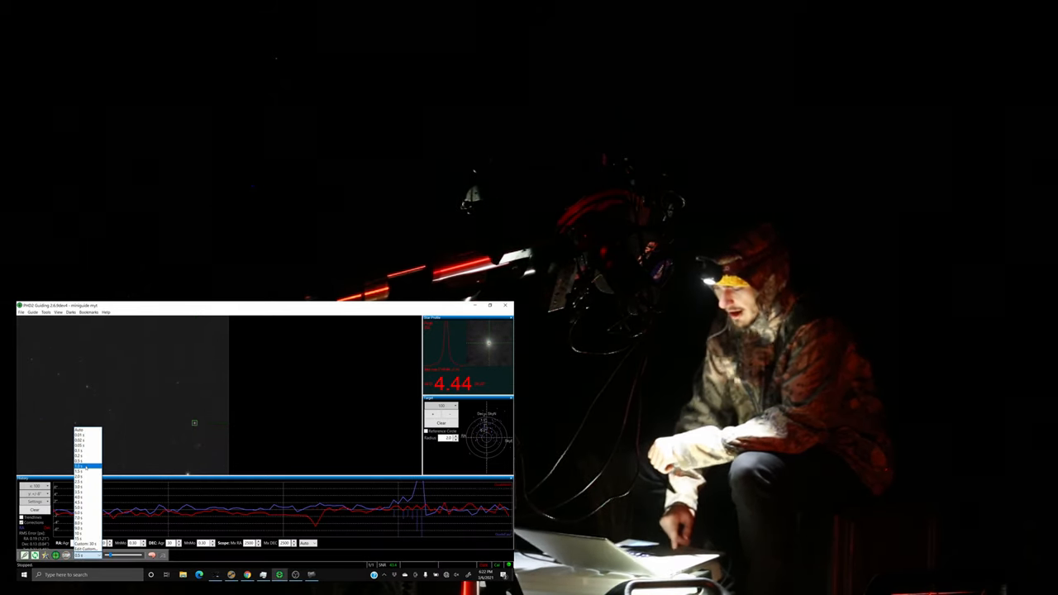
{"action": "left_click", "coordinate": [90, 463]}
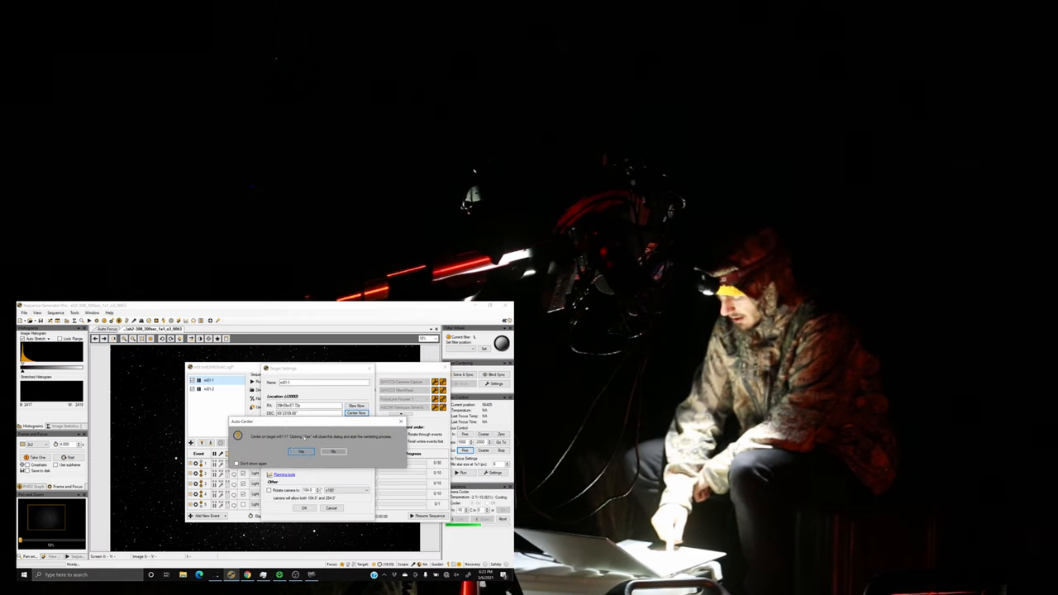
Confirm the SGP sequence prompt so the run summary appears
{"action": "left_click", "coordinate": [301, 453]}
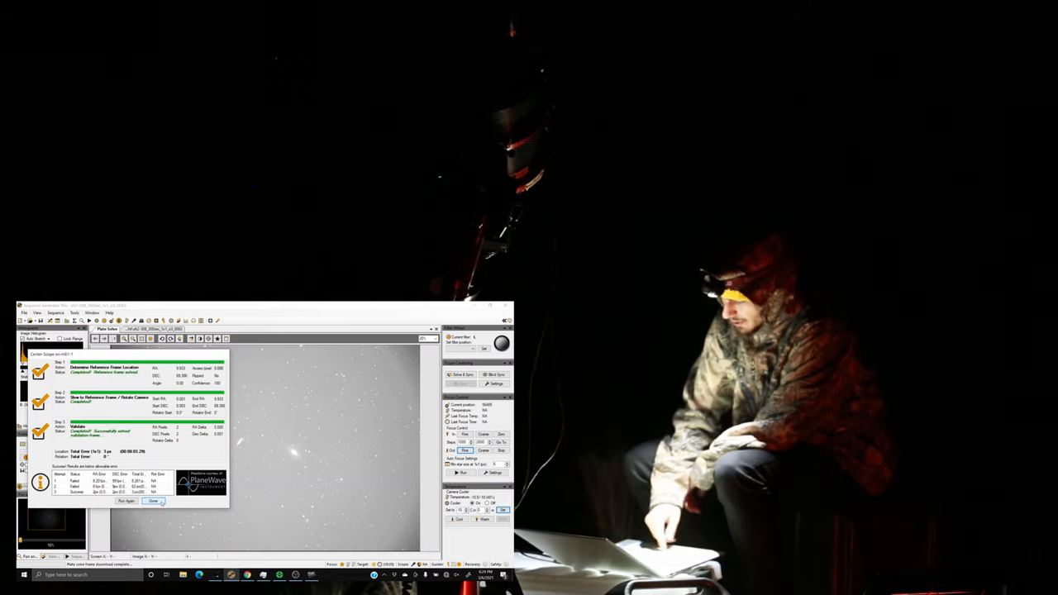
Dismiss the run summary and close the Sequence window
{"action": "left_click", "coordinate": [154, 501]}
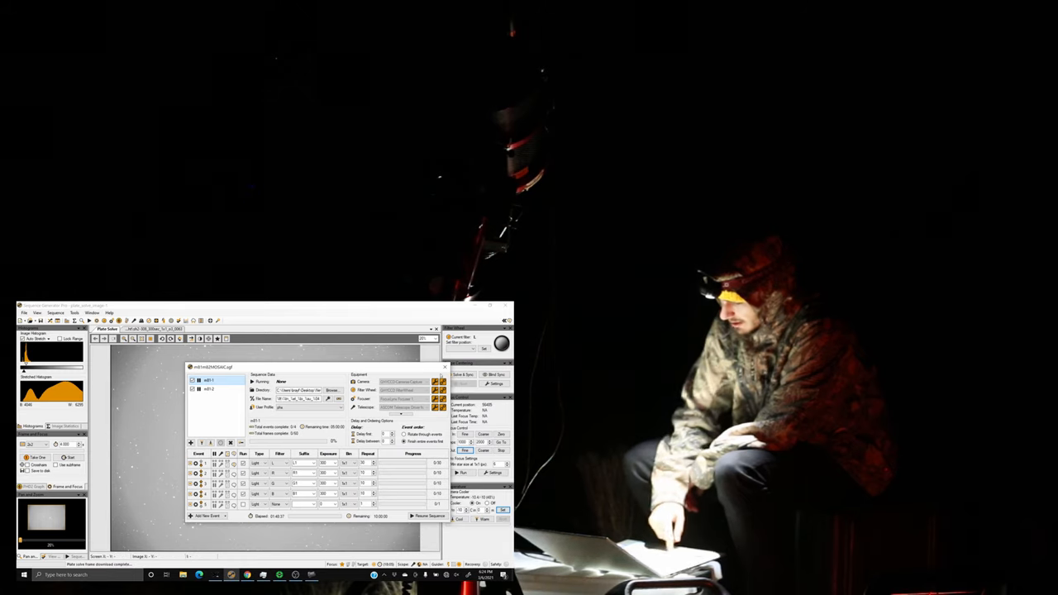
{"action": "left_click", "coordinate": [445, 367]}
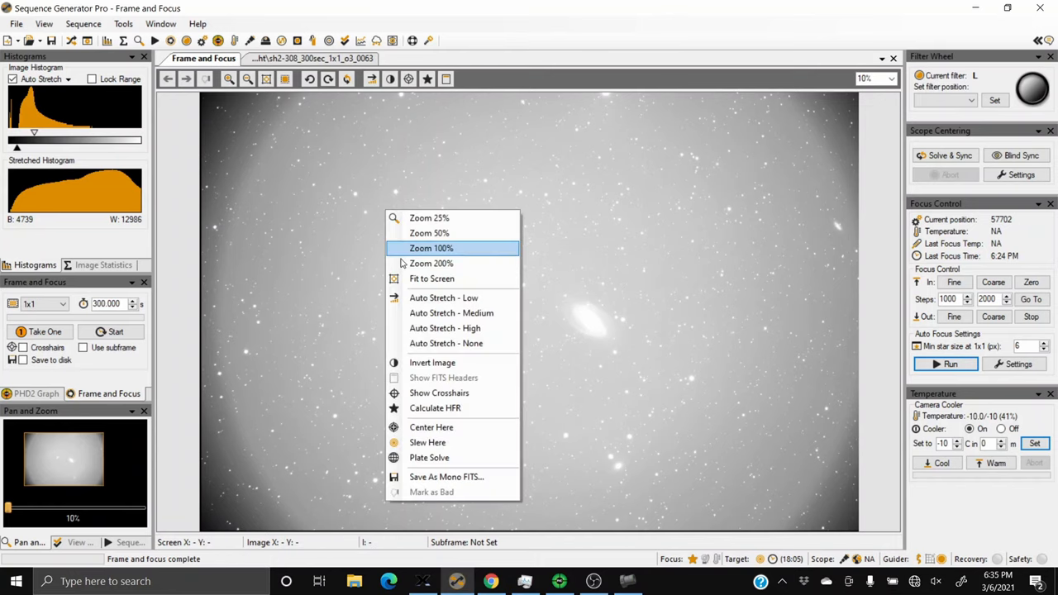
{"action": "mouse_move", "coordinate": [445, 328]}
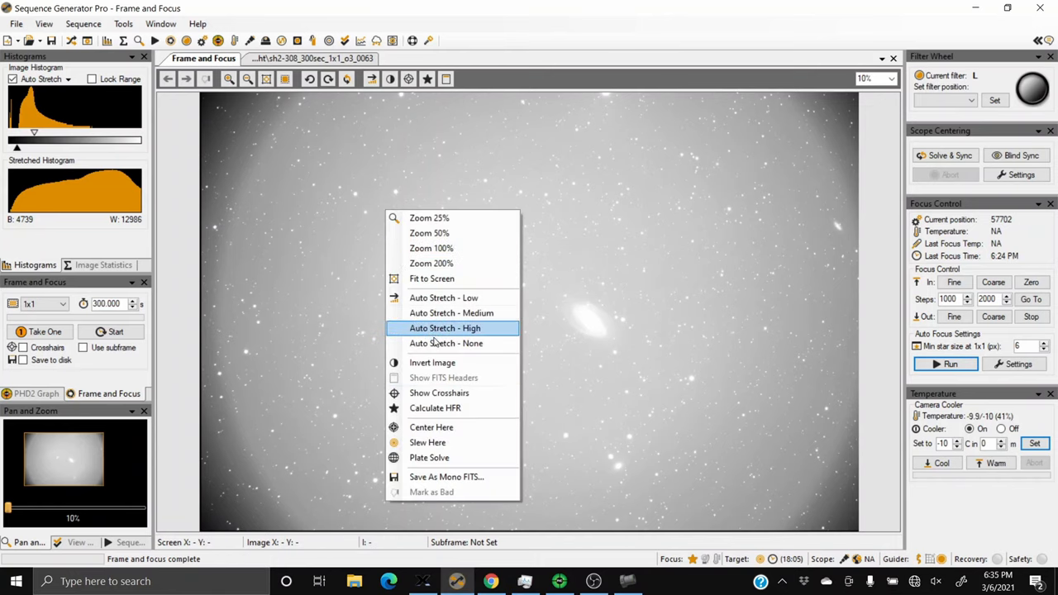
Apply Auto Stretch - High to the M81/M82 frame-and-focus image
{"action": "left_click", "coordinate": [446, 342]}
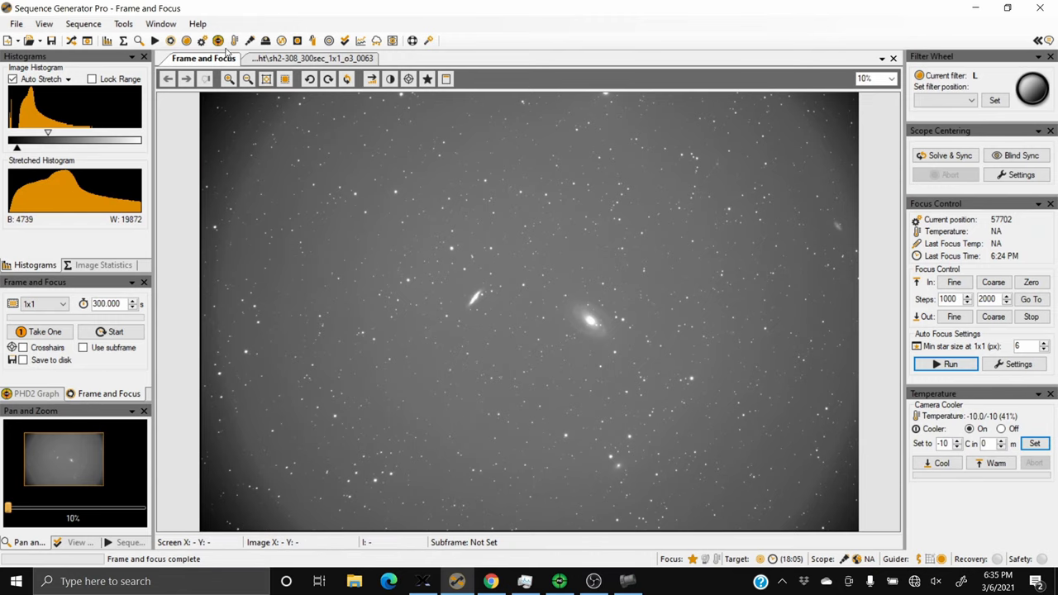
Zoom the Frame and Focus view to 25% so the galaxies fill it
{"action": "left_click", "coordinate": [229, 78]}
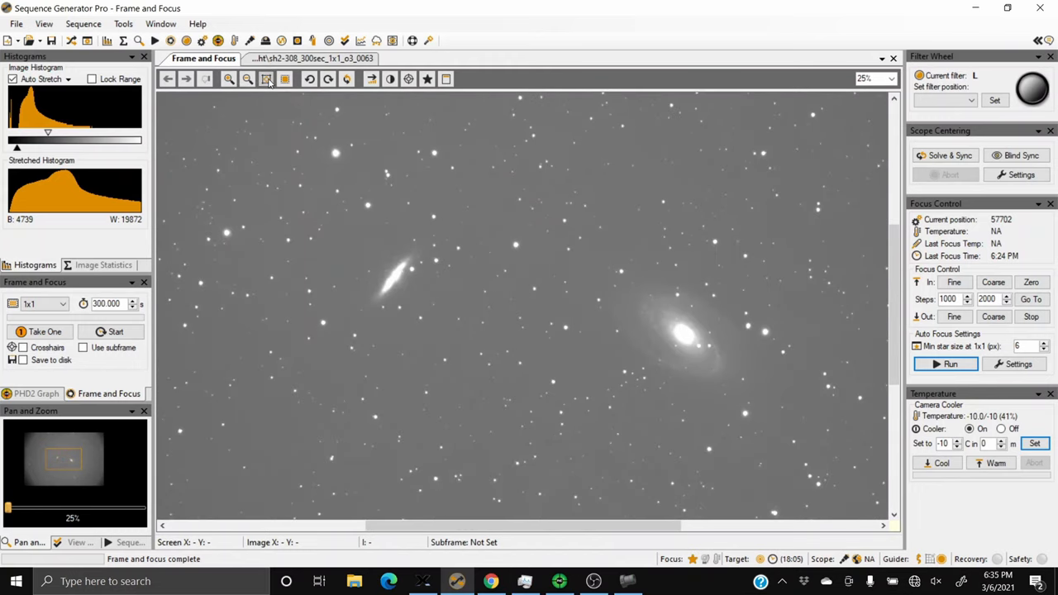
{"action": "left_click", "coordinate": [266, 79]}
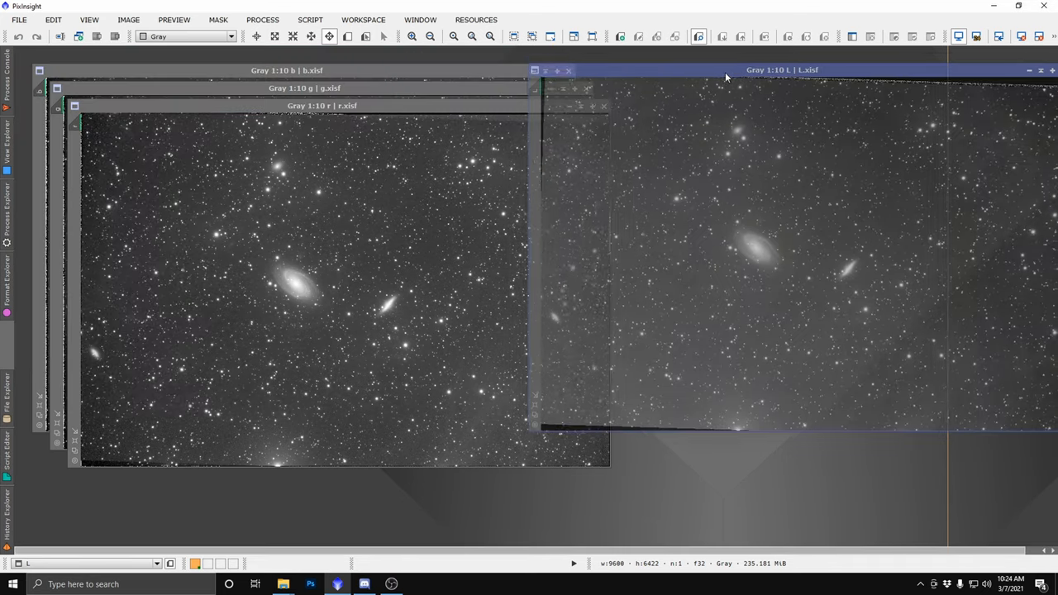
Bring the L master forward and drag it beside the R, G, B masters for comparison
{"action": "left_click", "coordinate": [321, 106]}
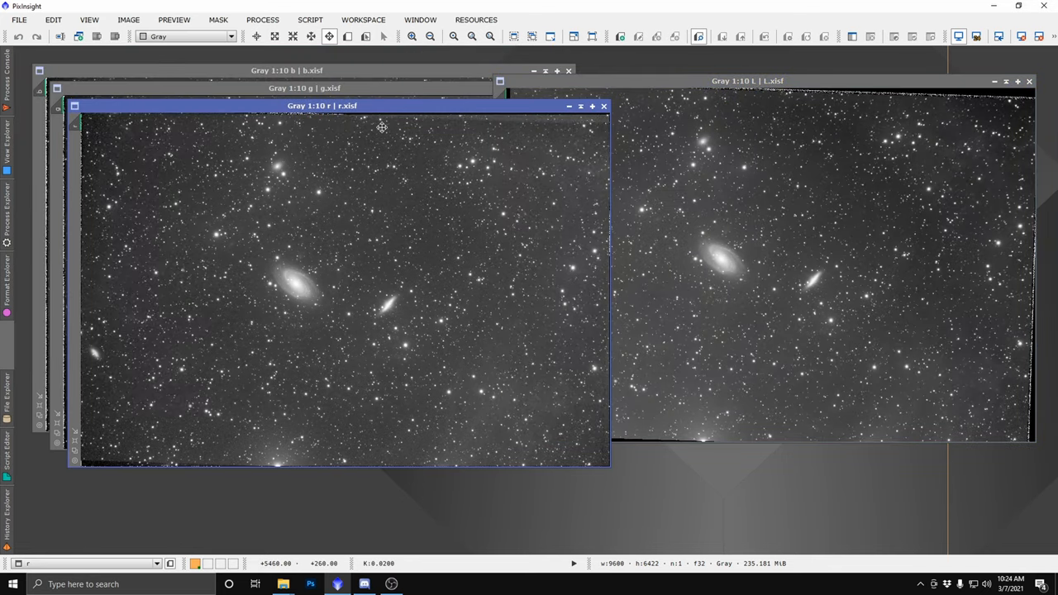
{"action": "left_click", "coordinate": [736, 79]}
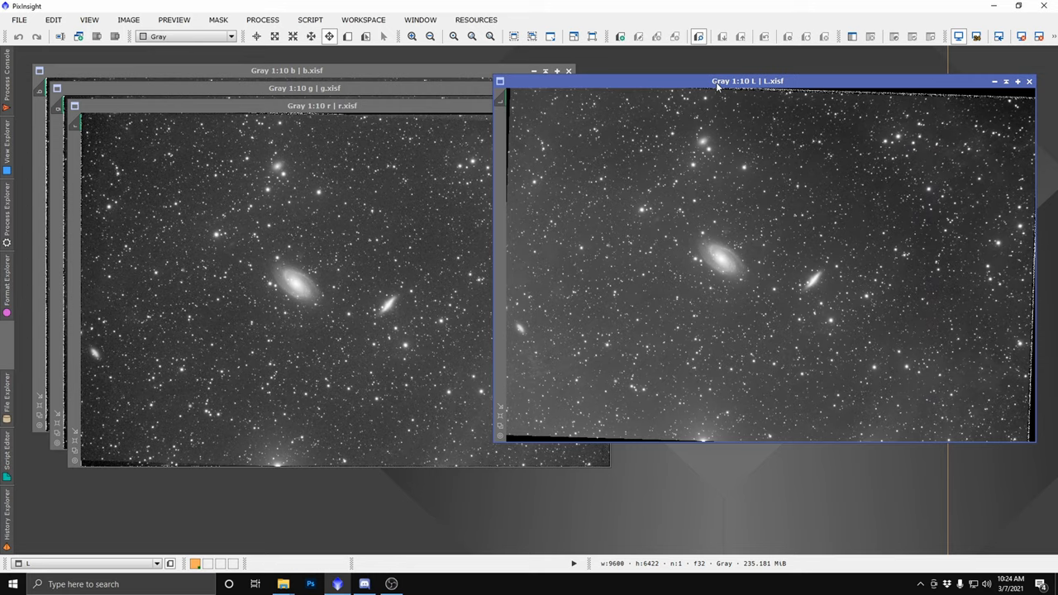
{"action": "left_click_drag", "start_coordinate": [716, 81], "coordinate": [361, 122]}
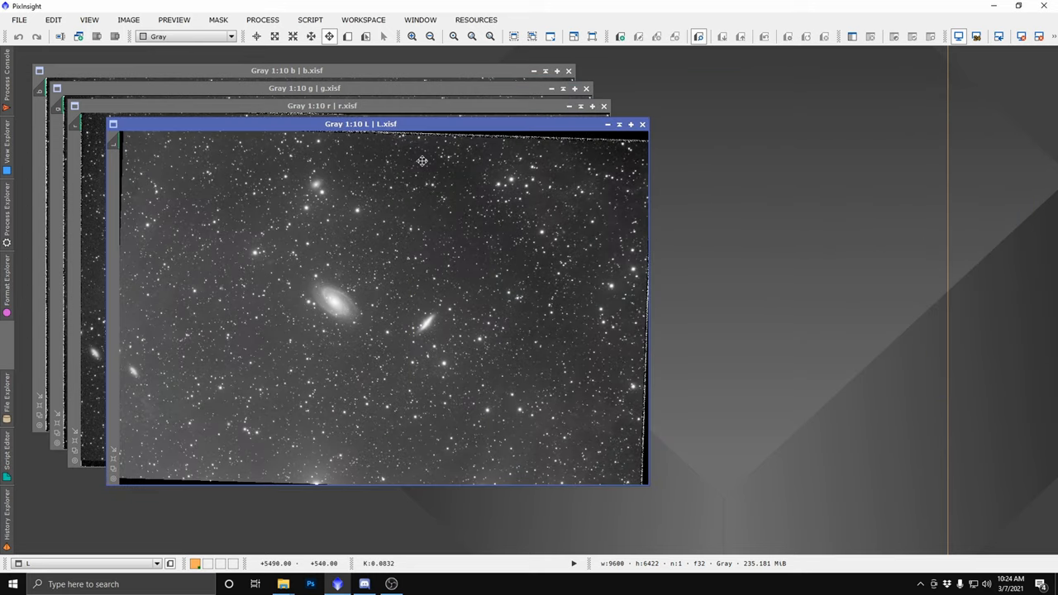
{"action": "mouse_move", "coordinate": [450, 131]}
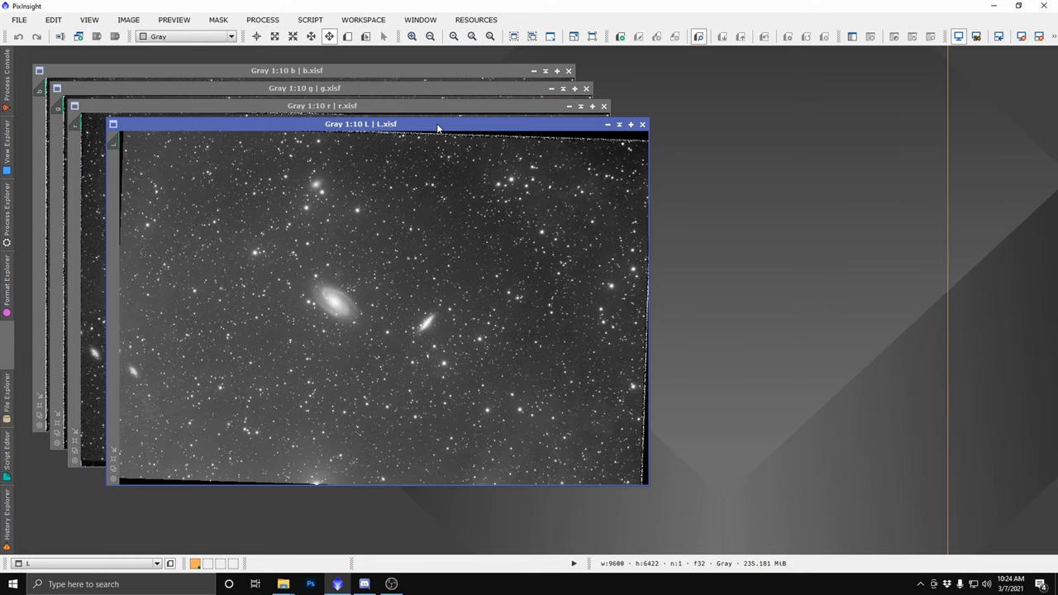
{"action": "mouse_move", "coordinate": [354, 219]}
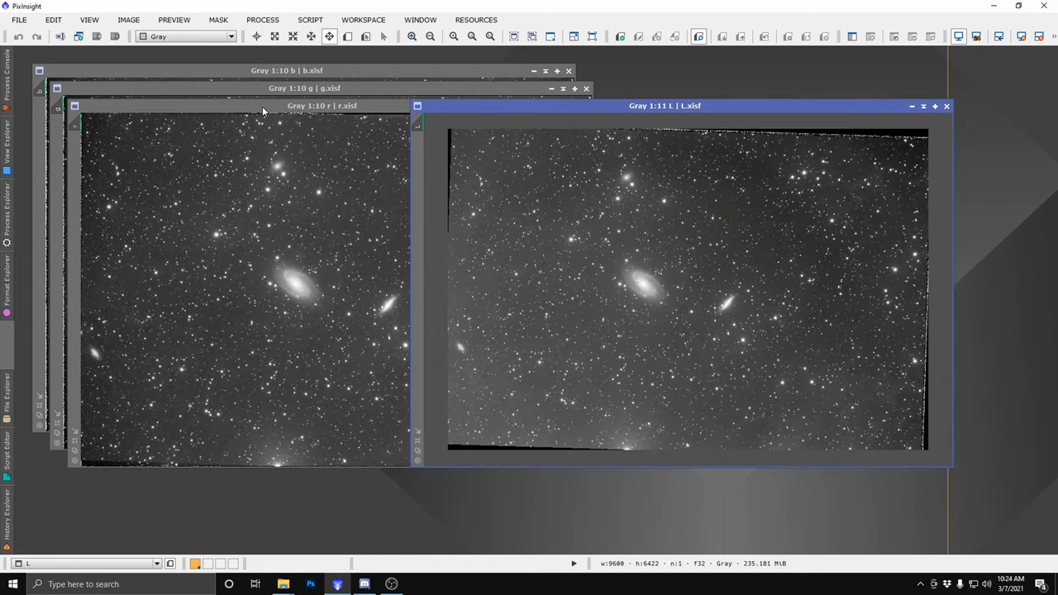
{"action": "mouse_move", "coordinate": [392, 158]}
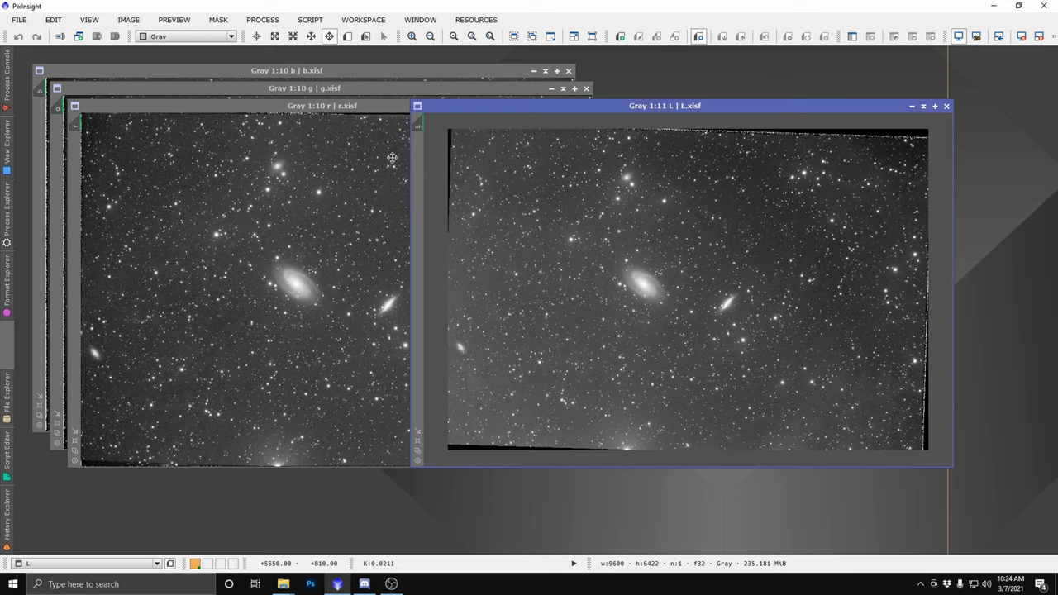
{"action": "left_click_drag", "start_coordinate": [665, 106], "coordinate": [506, 112]}
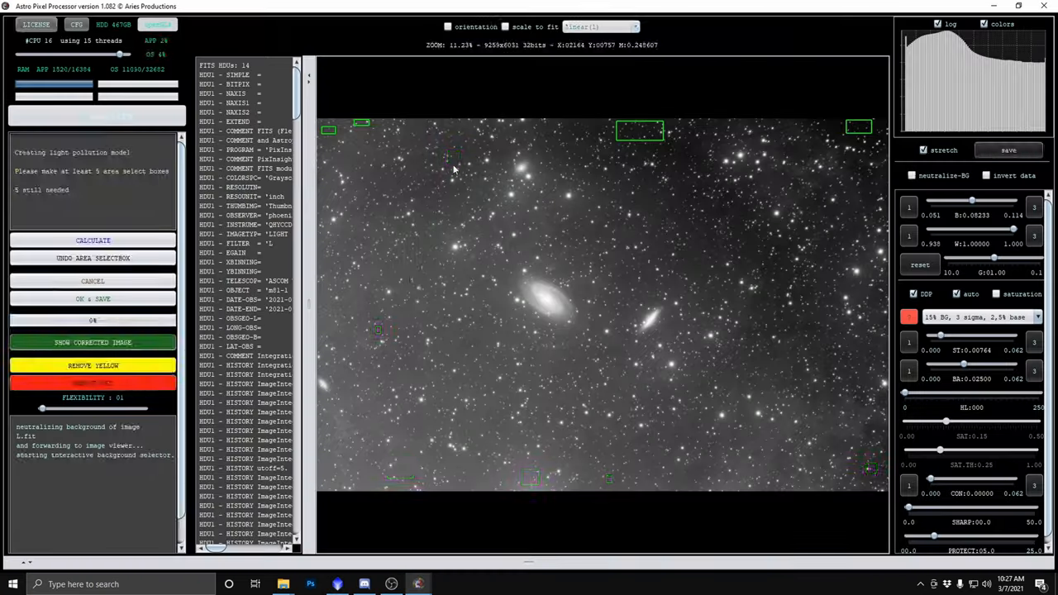
Run Calculate in Remove Light Pollution to model the background from the sample boxes
{"action": "left_click", "coordinate": [92, 239]}
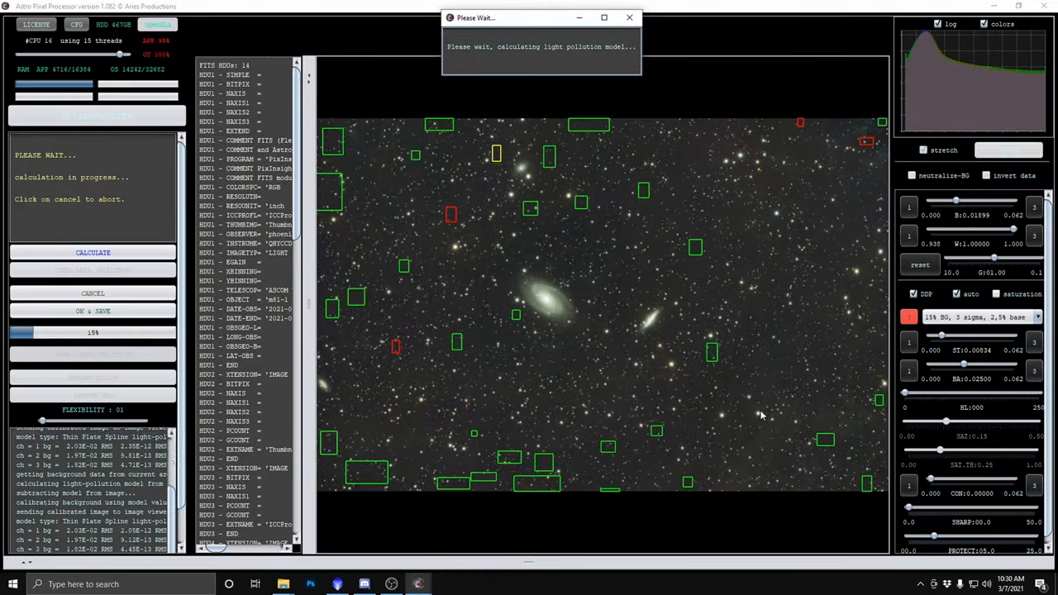